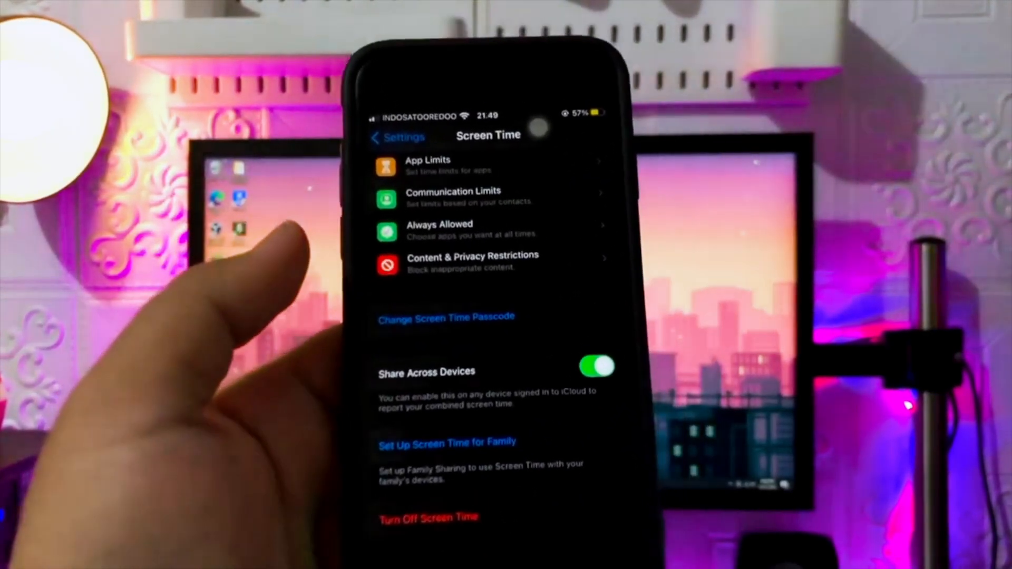
# - Scroll through the 4uKey product page reviewing its features, including Screen Time passcode removal
pyautogui.click(445, 317)
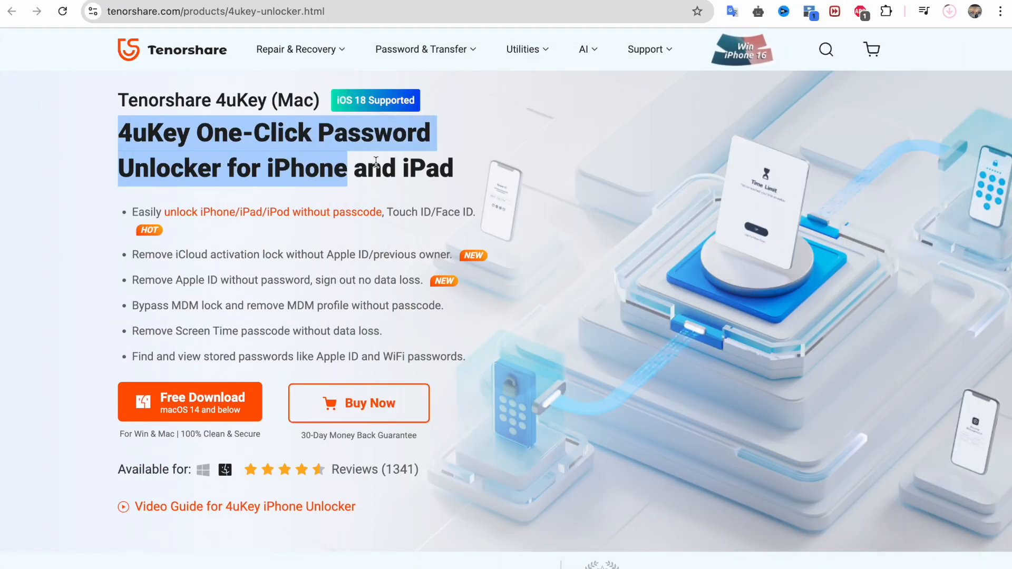
pyautogui.scroll(-3)
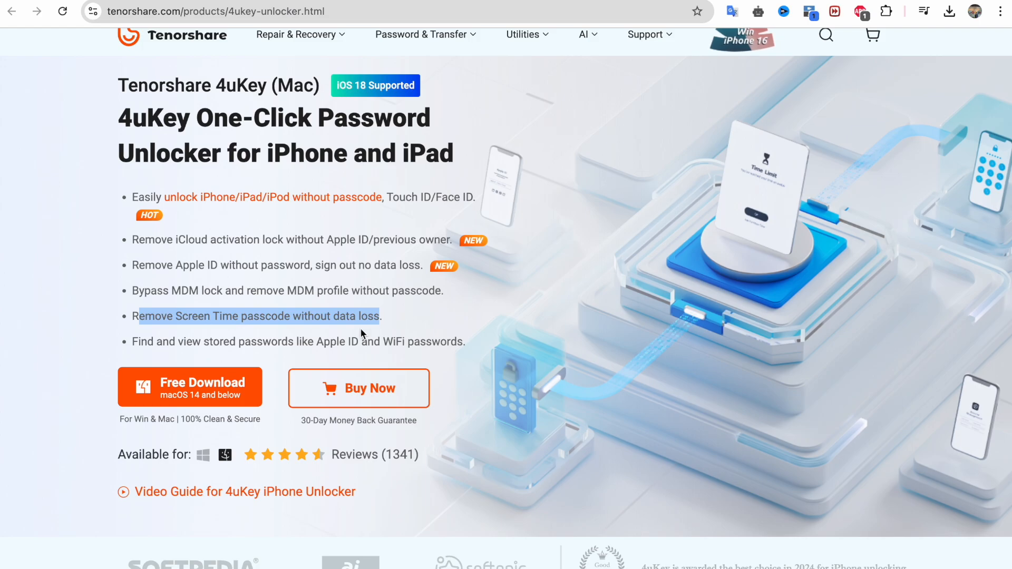
pyautogui.scroll(-3)
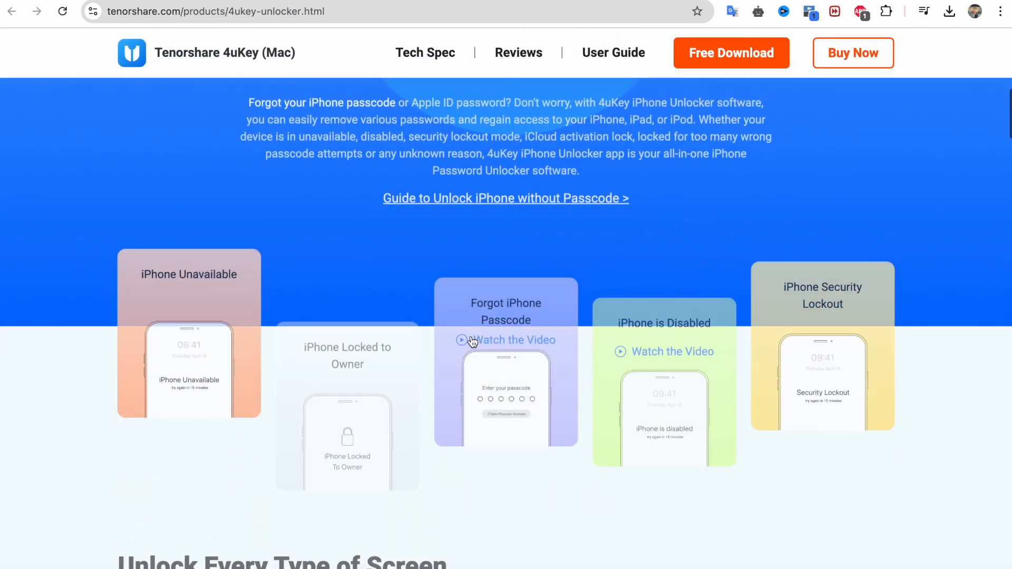
pyautogui.scroll(-3)
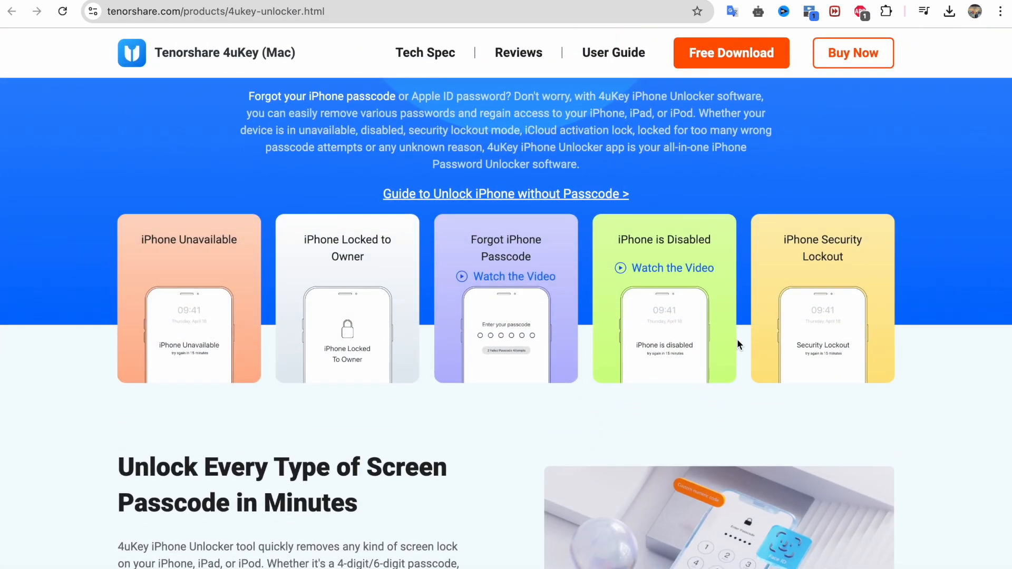
pyautogui.scroll(3)
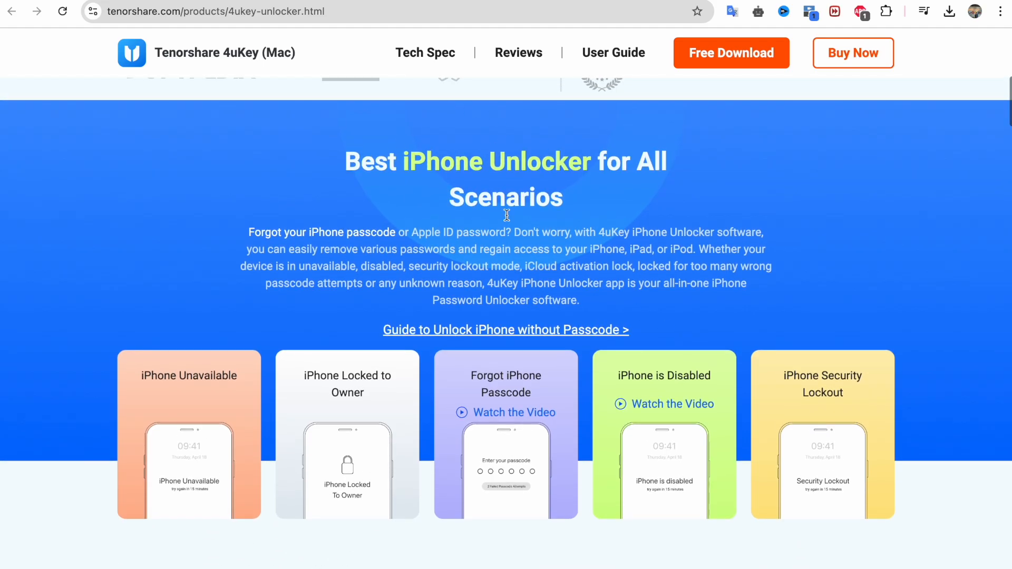
pyautogui.scroll(-3)
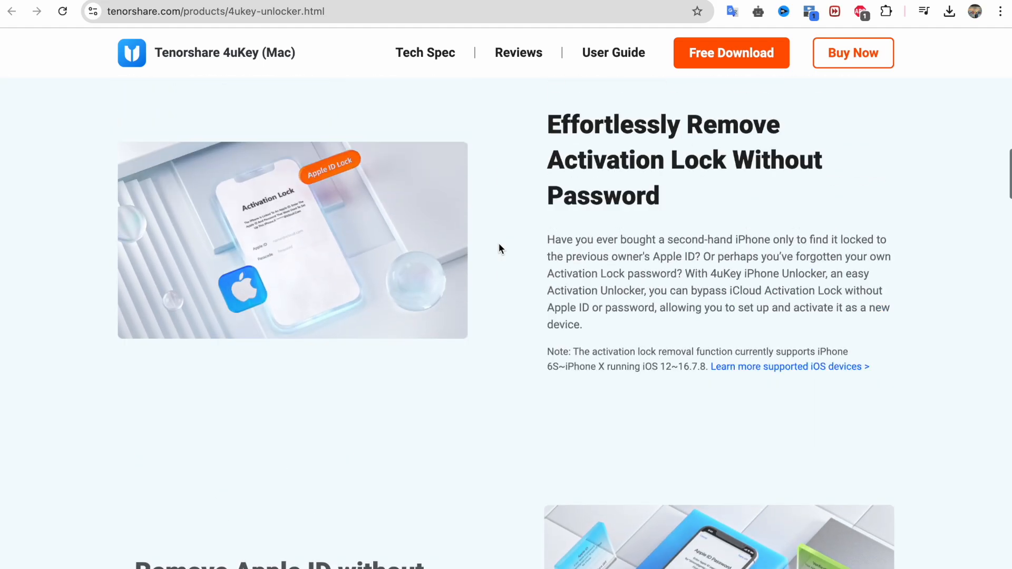
pyautogui.scroll(-3)
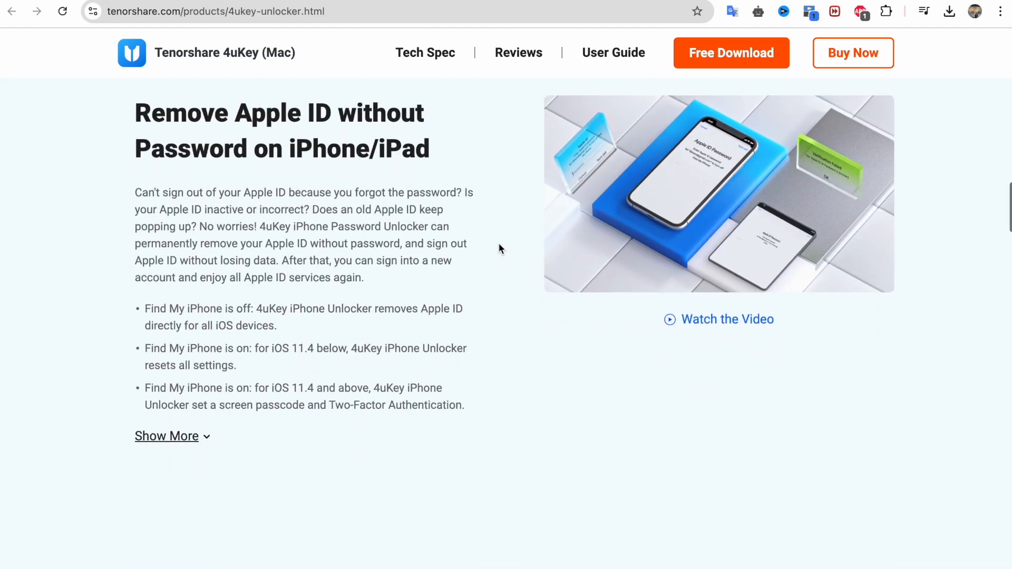
pyautogui.scroll(-3)
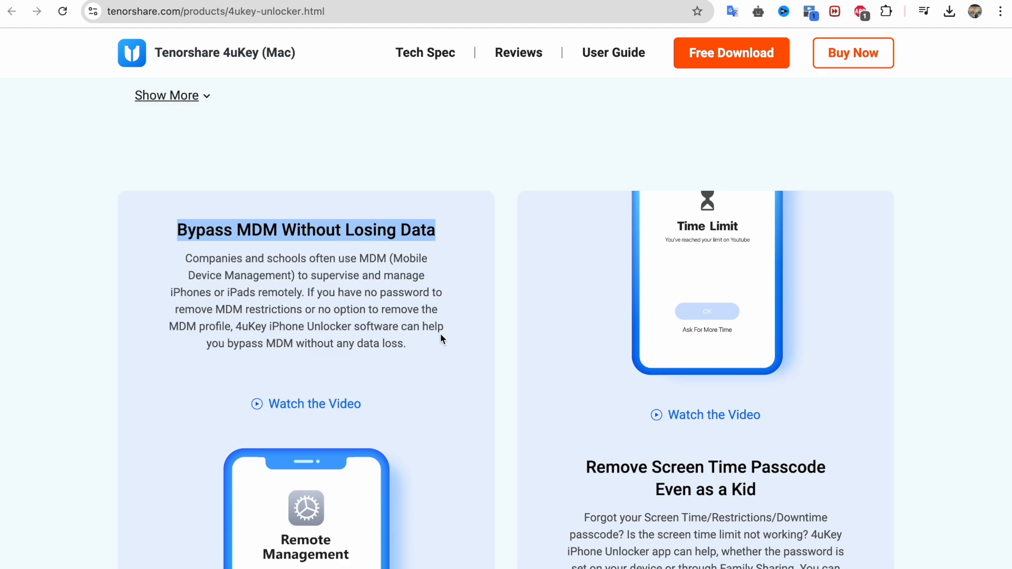
pyautogui.scroll(-3)
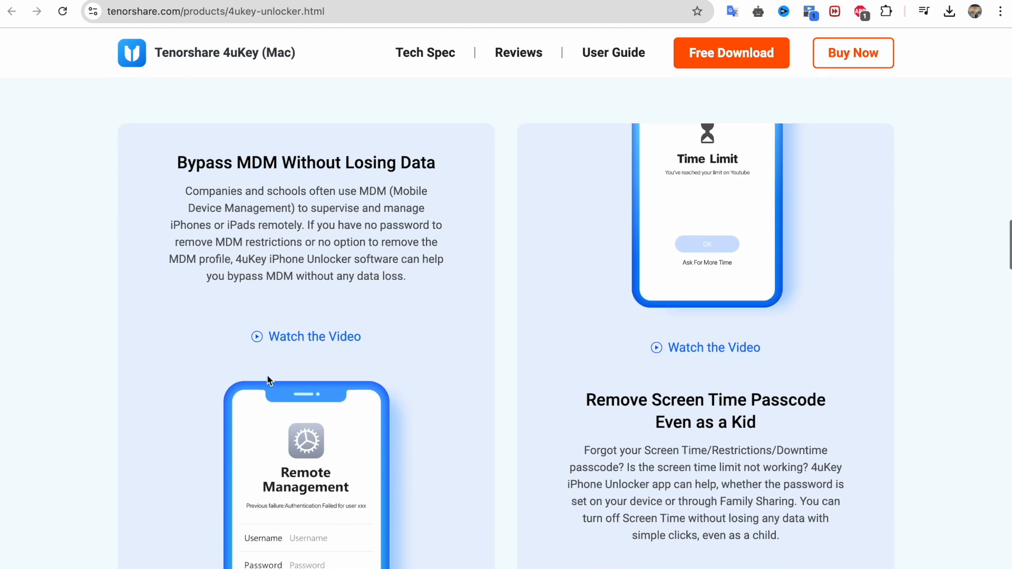
pyautogui.scroll(-3)
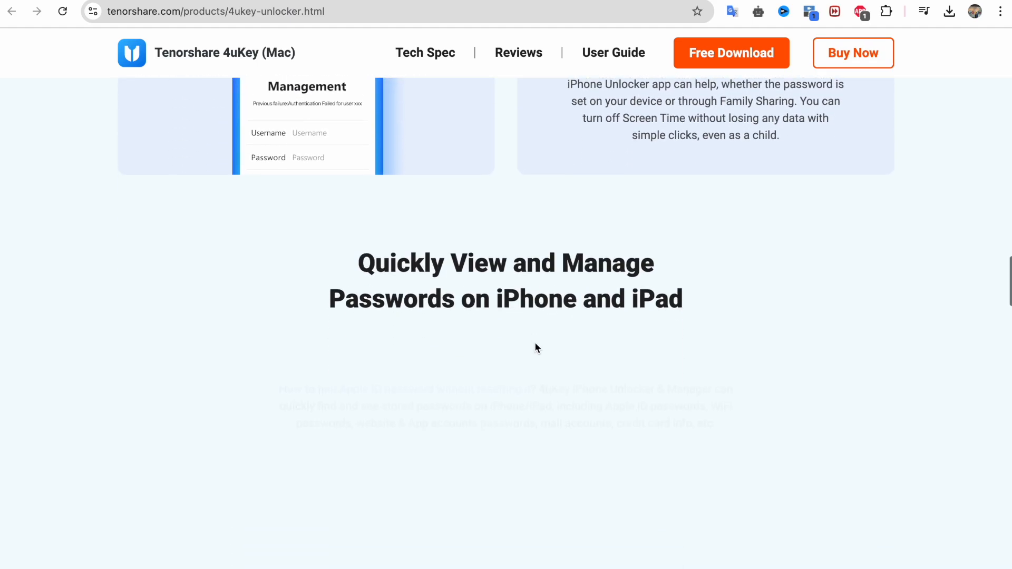
pyautogui.scroll(3)
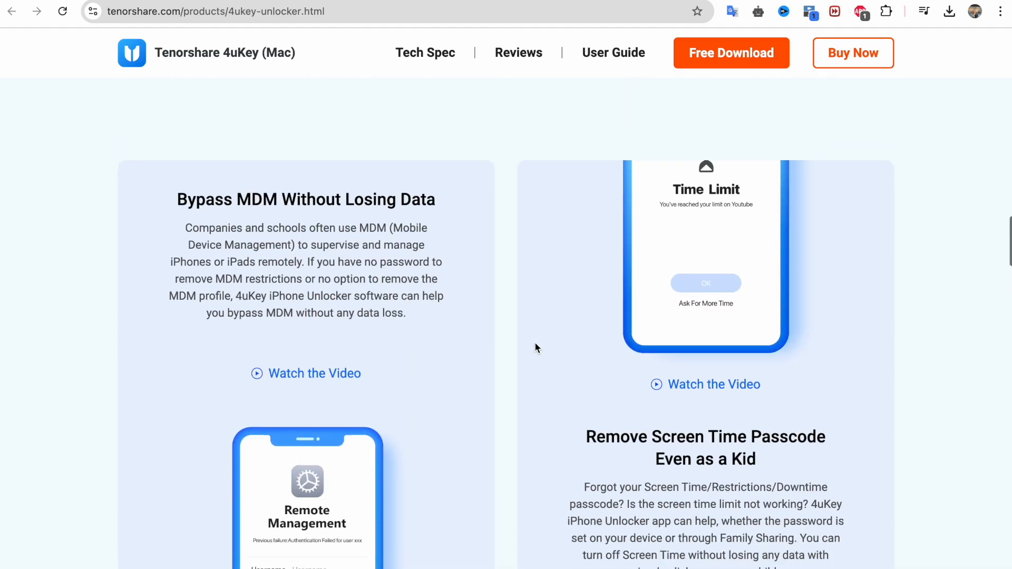
pyautogui.scroll(-3)
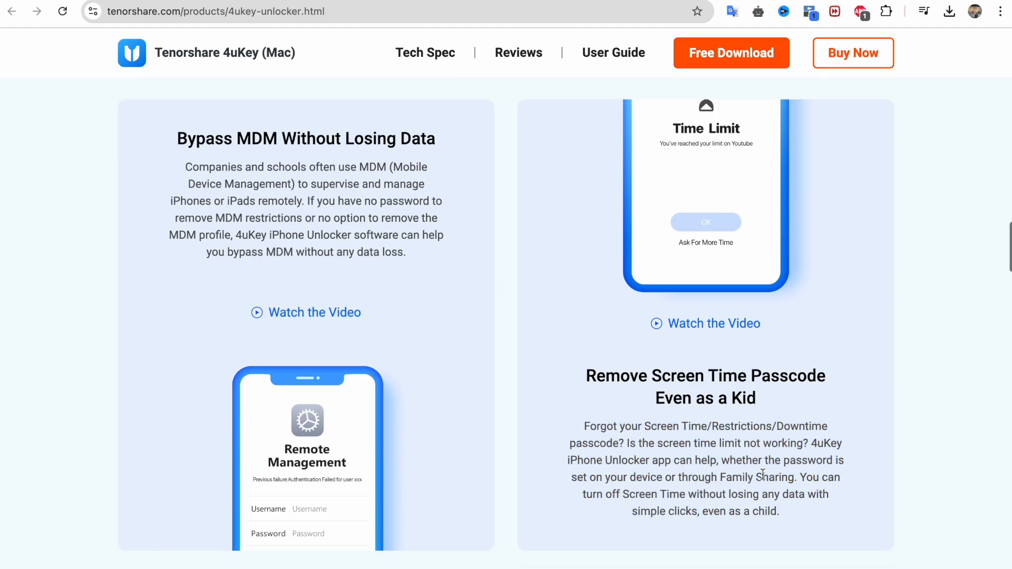
pyautogui.scroll(-3)
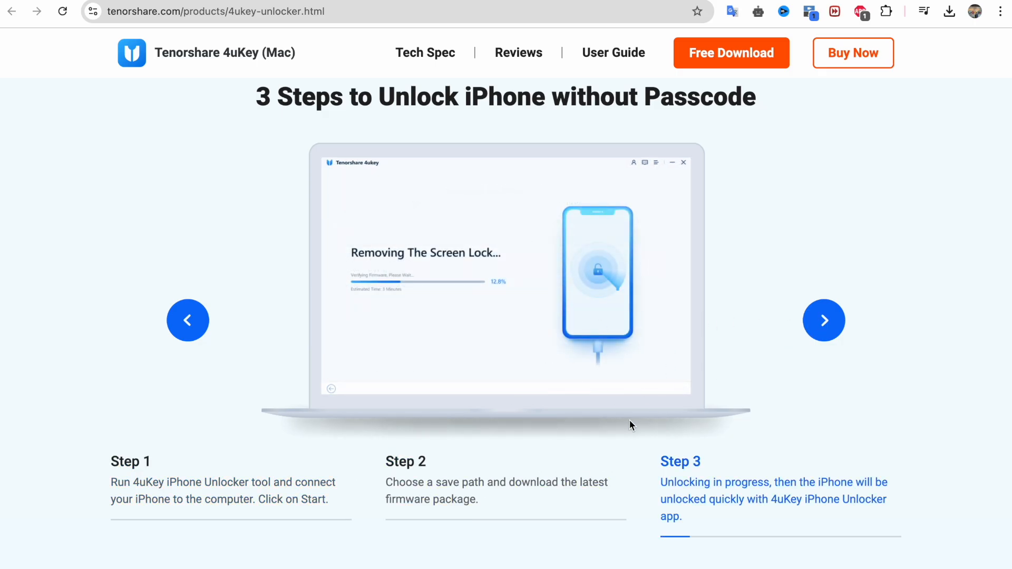
pyautogui.scroll(-3)
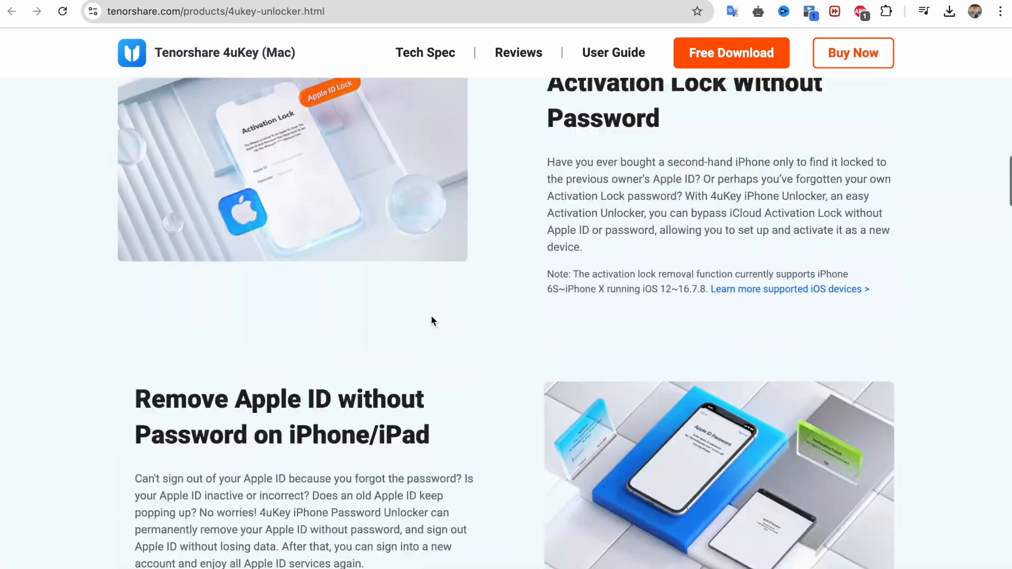
pyautogui.scroll(3)
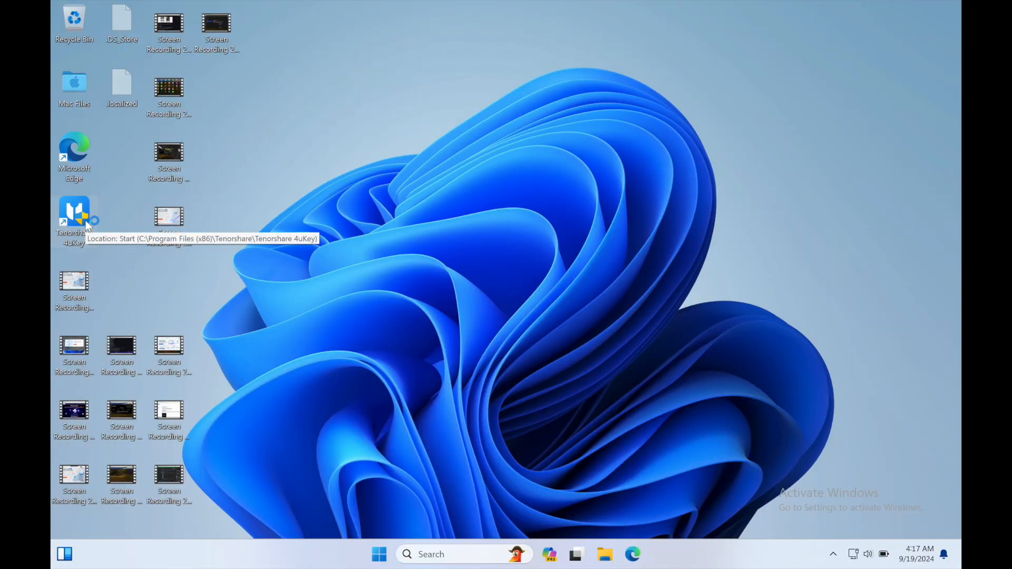
# - Launch Tenorshare 4uKey from the desktop shortcut and allow it in the UAC prompt
pyautogui.doubleClick(74, 216)
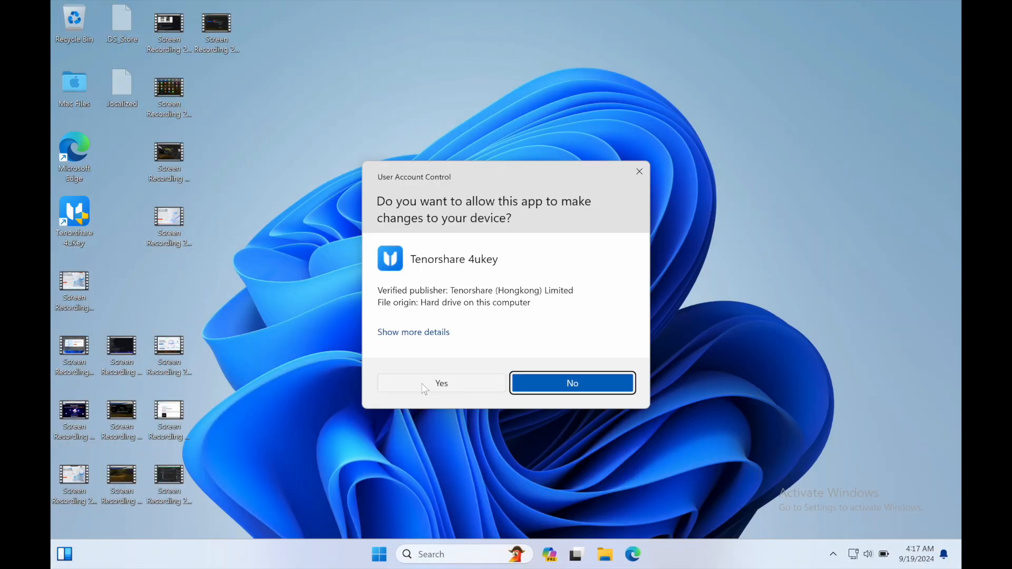
pyautogui.click(440, 383)
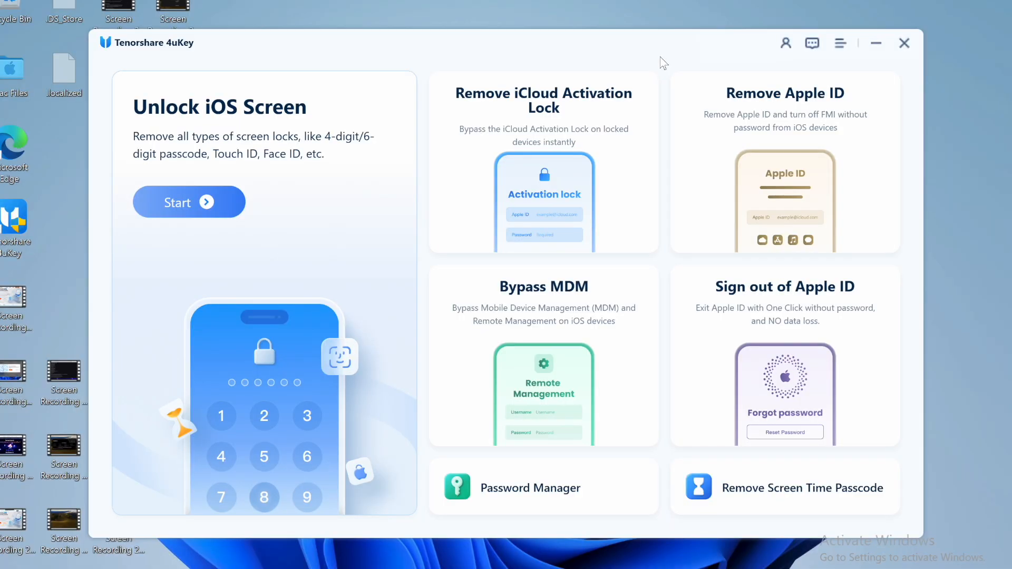
pyautogui.moveTo(589, 328)
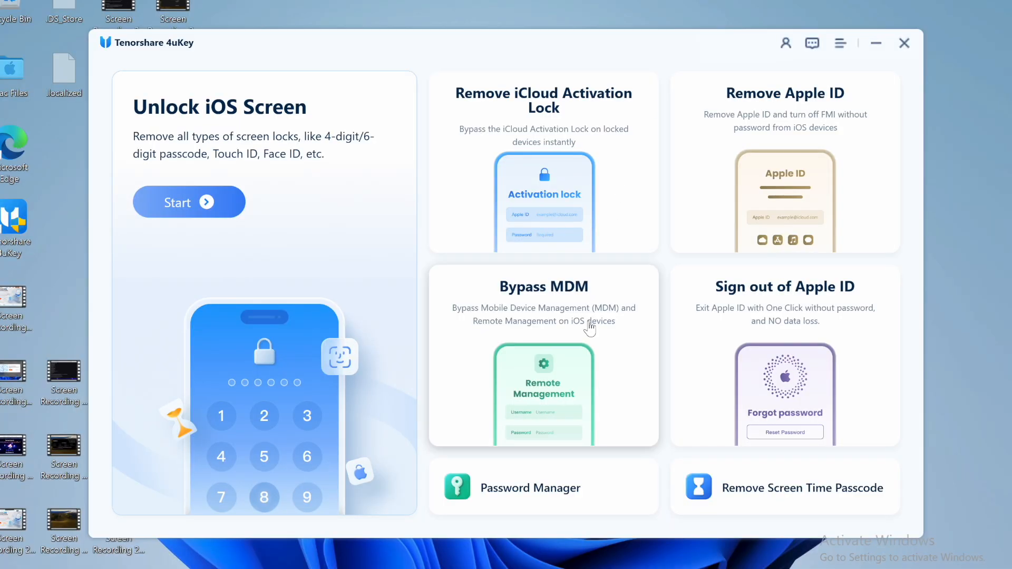
pyautogui.moveTo(585, 334)
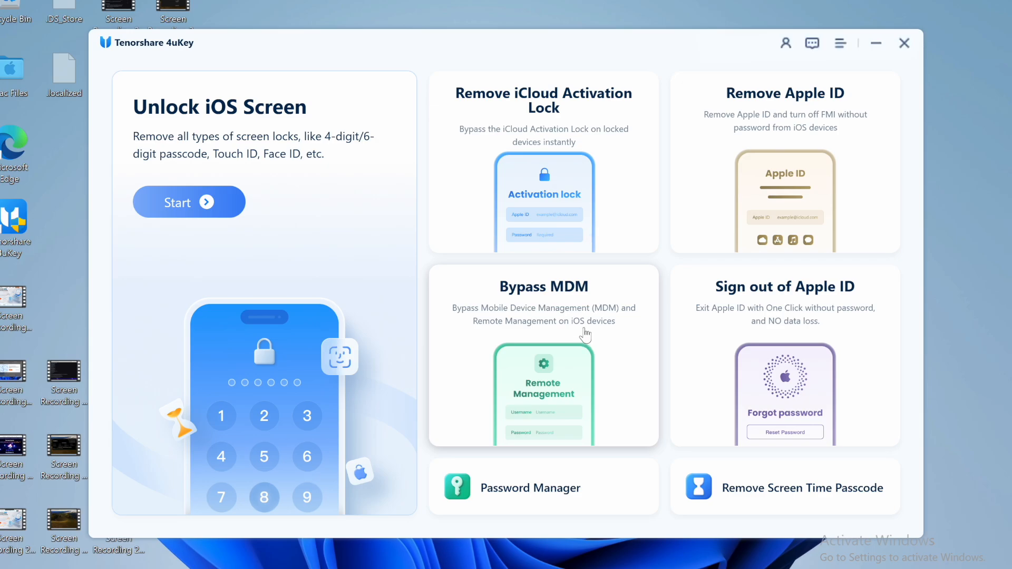
pyautogui.moveTo(750, 220)
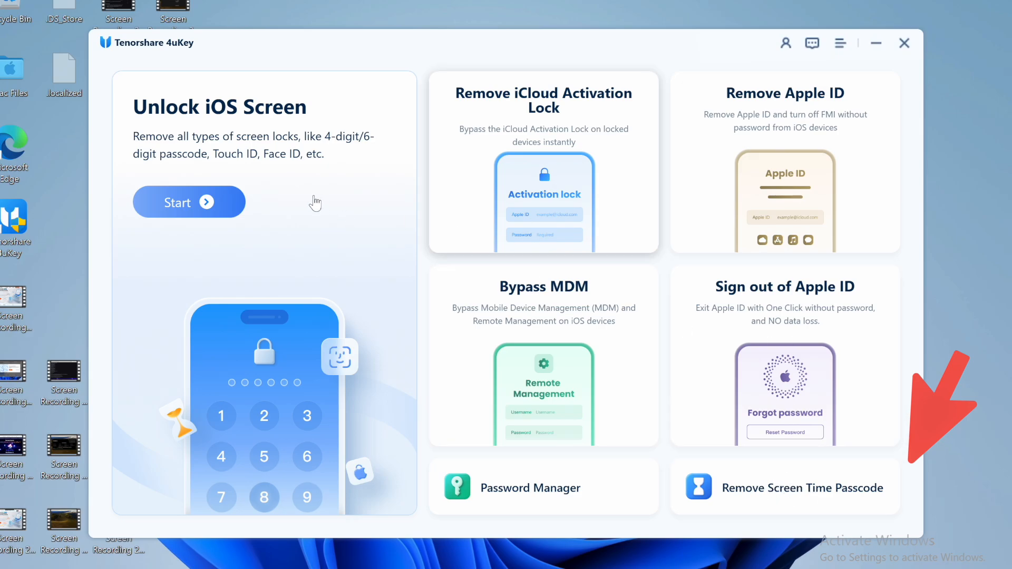
pyautogui.moveTo(784, 322)
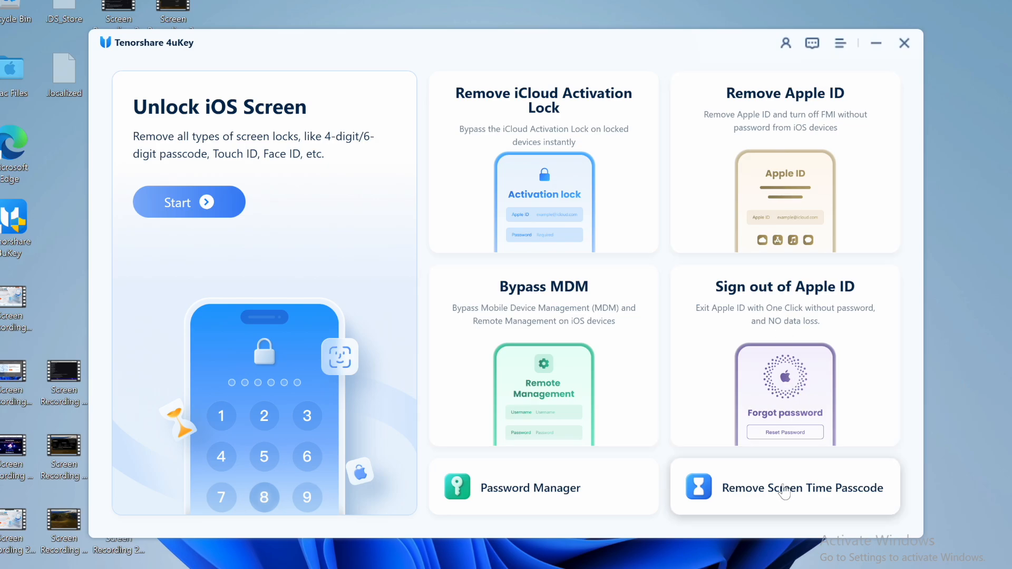
# - Choose Remove Screen Time Passcode so 4uKey asks for the iPhone to be connected
pyautogui.click(802, 487)
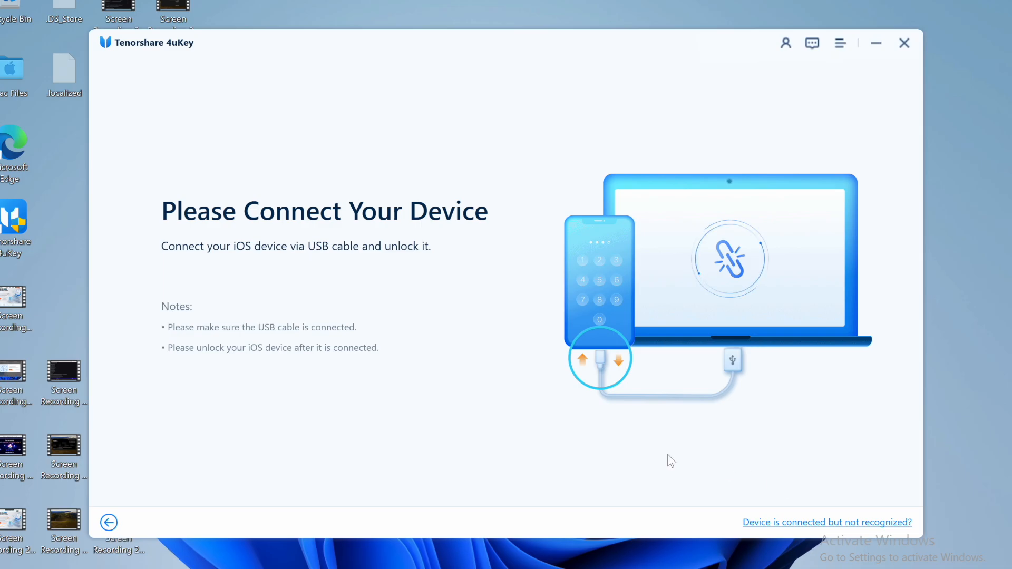
pyautogui.moveTo(587, 449)
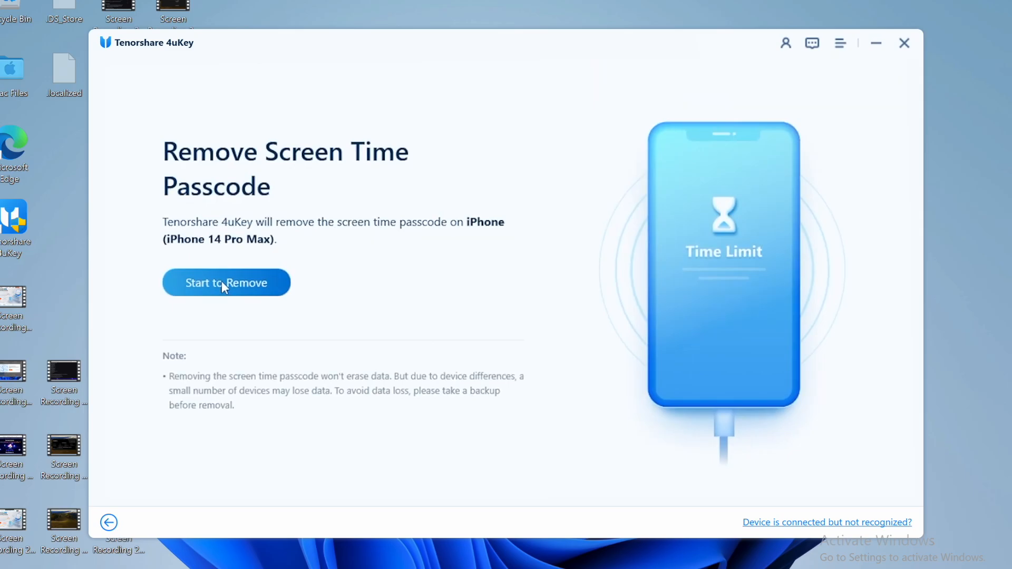
# - Start the Screen Time passcode removal on the connected iPhone and let it complete
pyautogui.click(226, 283)
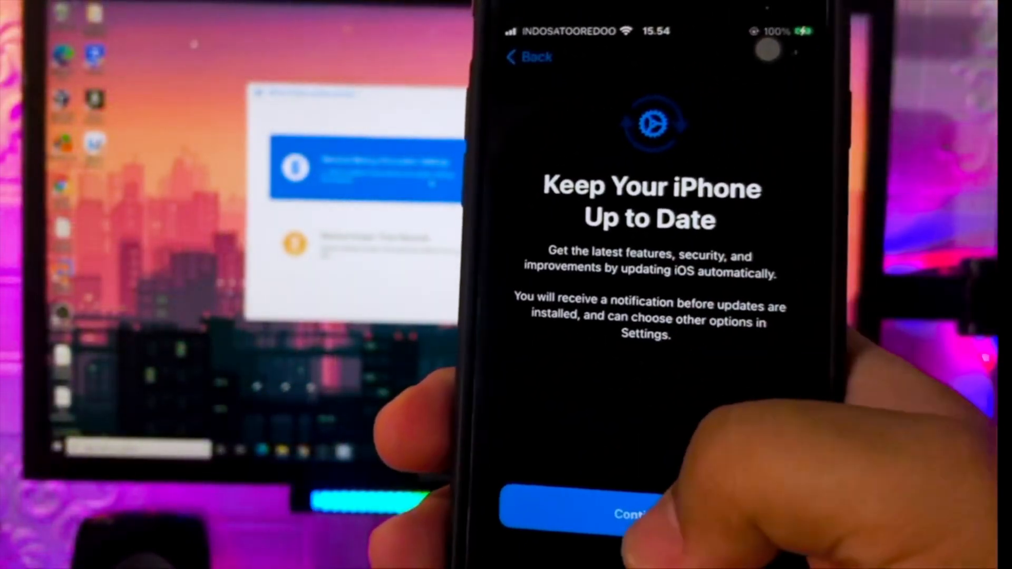
# - Continue past the update, Dark appearance and Standard display zoom screens to reach the home screen
pyautogui.click(620, 514)
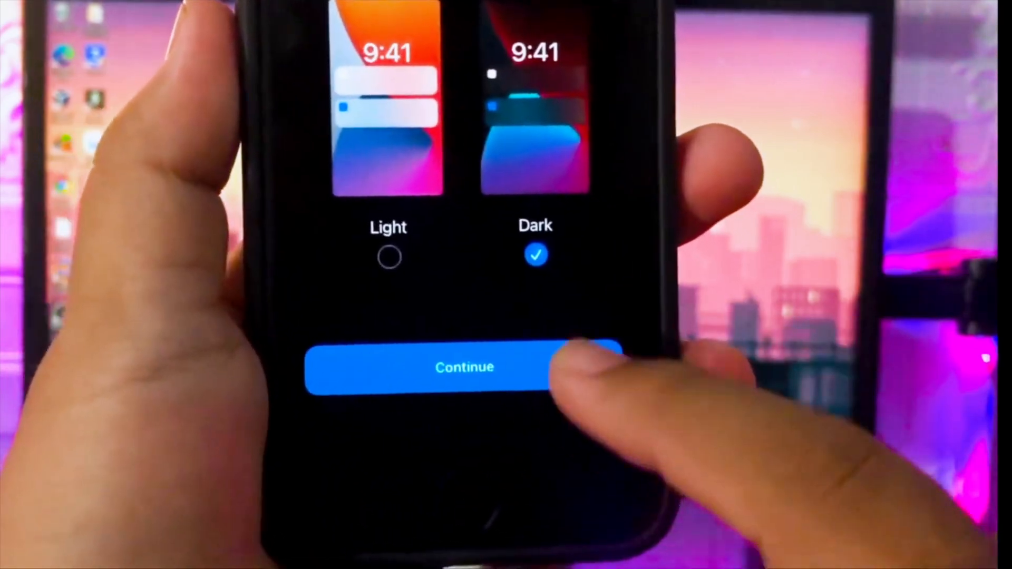
pyautogui.click(464, 367)
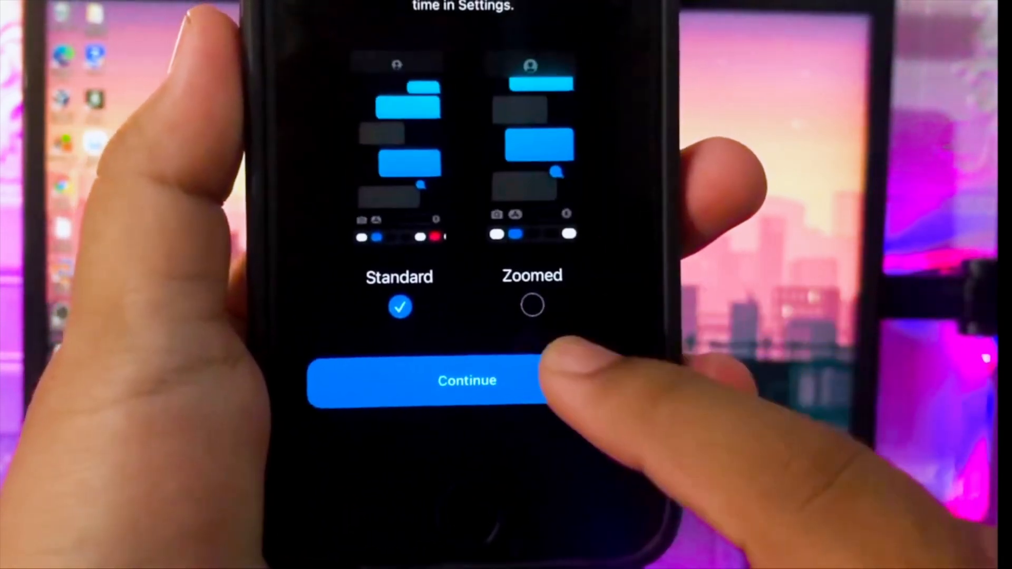
pyautogui.click(466, 380)
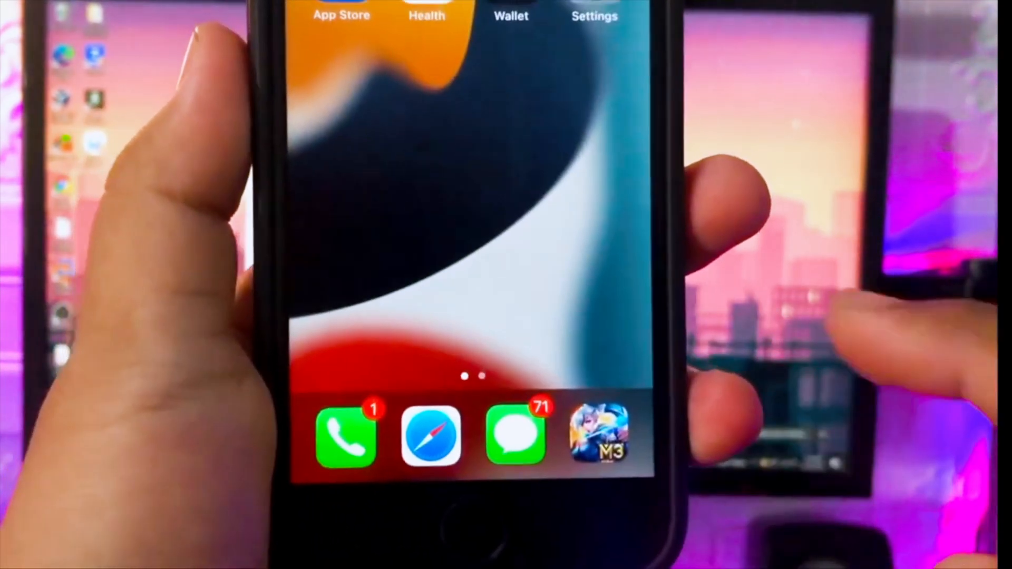